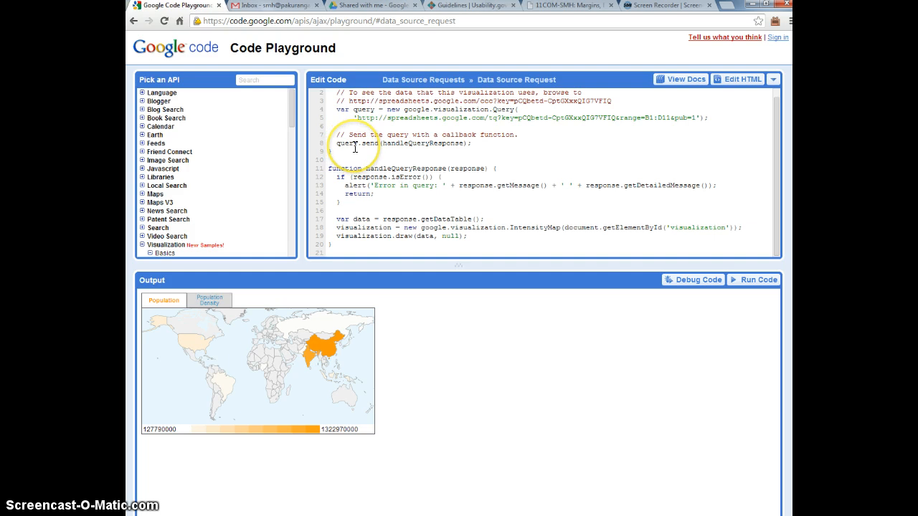
{"action": "mouse_move", "coordinate": [292, 130]}
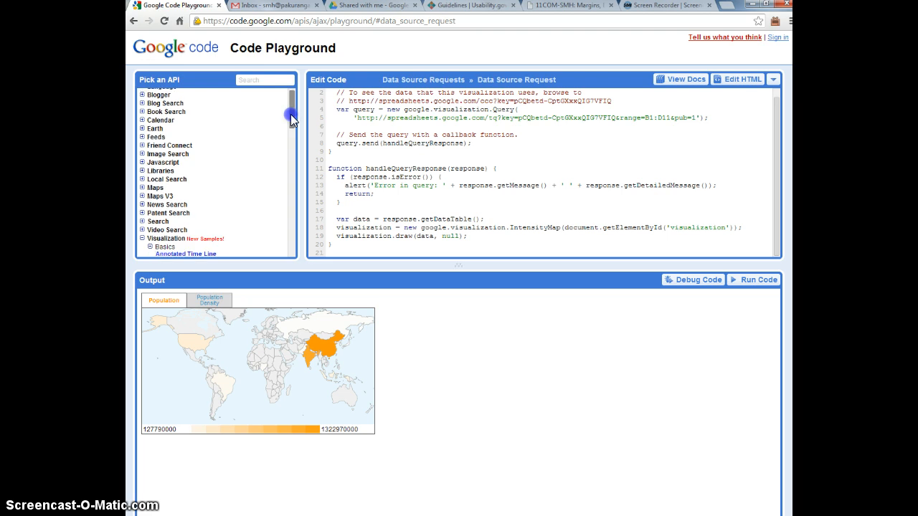
Select the source spreadsheet URL in the sample's code comment to open it separately
{"action": "left_click_drag", "start_coordinate": [290, 118], "coordinate": [291, 212]}
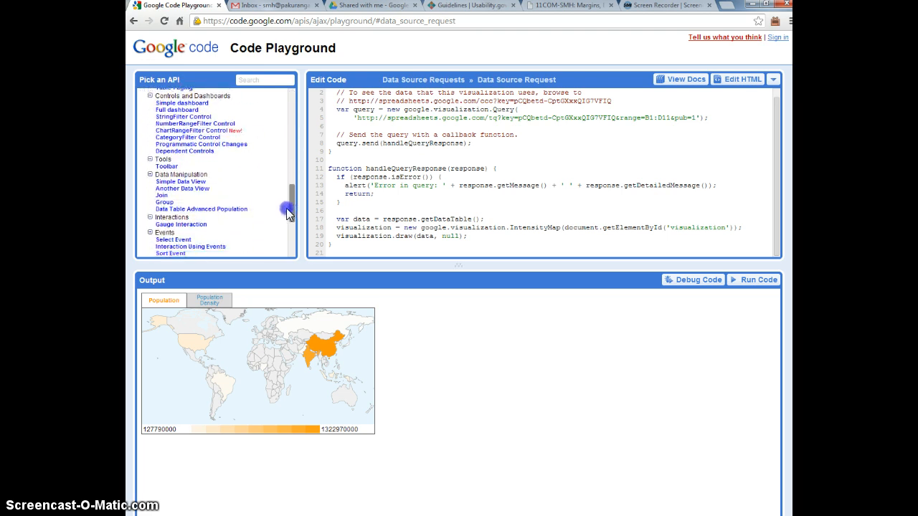
{"action": "scroll", "scroll_direction": "down", "scroll_amount": 3}
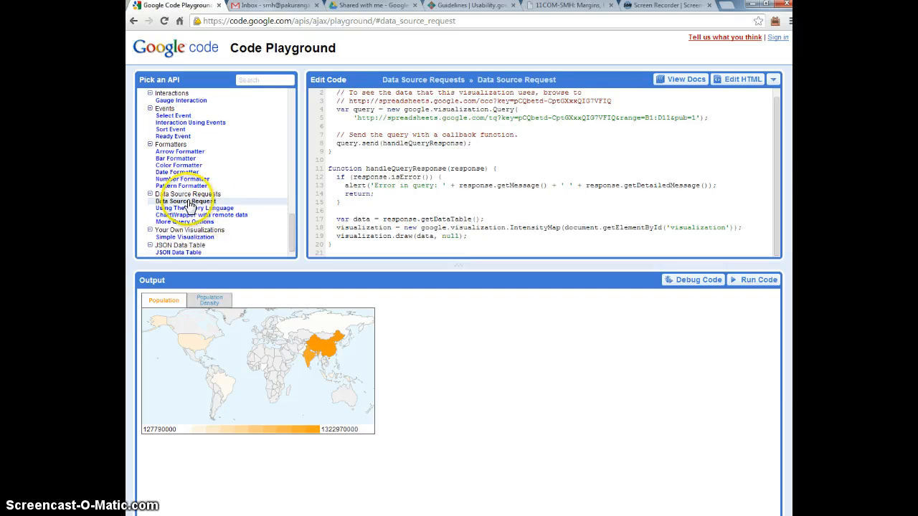
{"action": "mouse_move", "coordinate": [182, 206]}
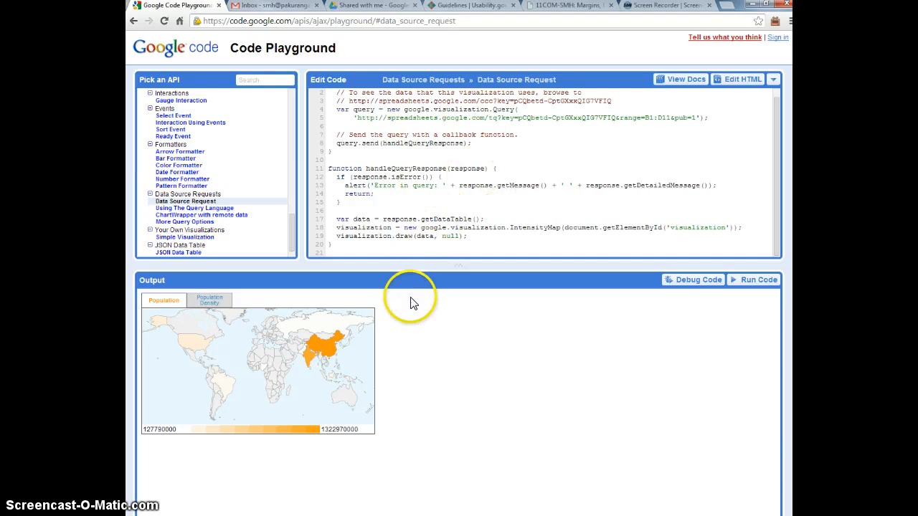
{"action": "mouse_move", "coordinate": [293, 338]}
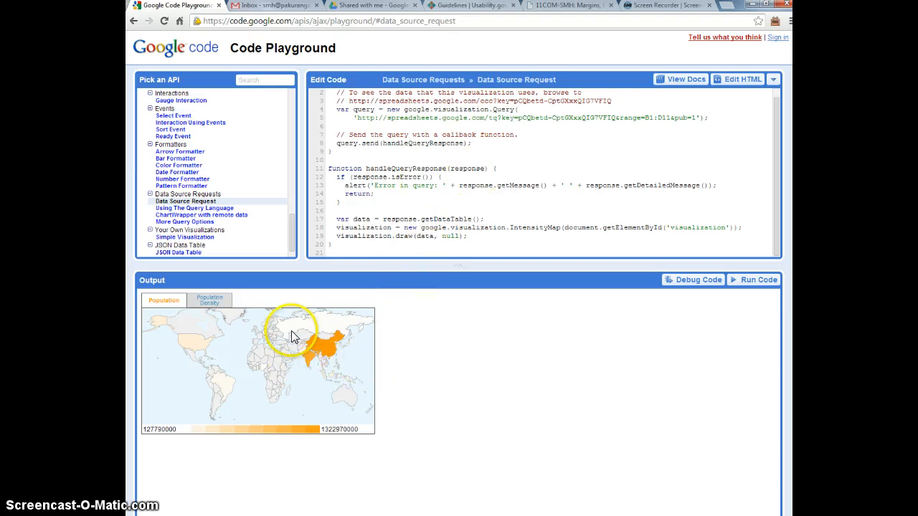
{"action": "mouse_move", "coordinate": [372, 347]}
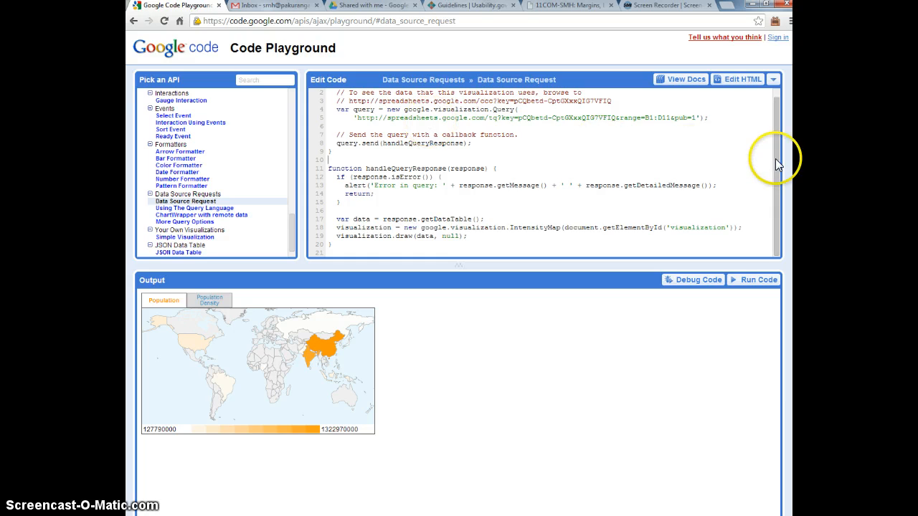
{"action": "left_click_drag", "start_coordinate": [550, 100], "coordinate": [611, 100]}
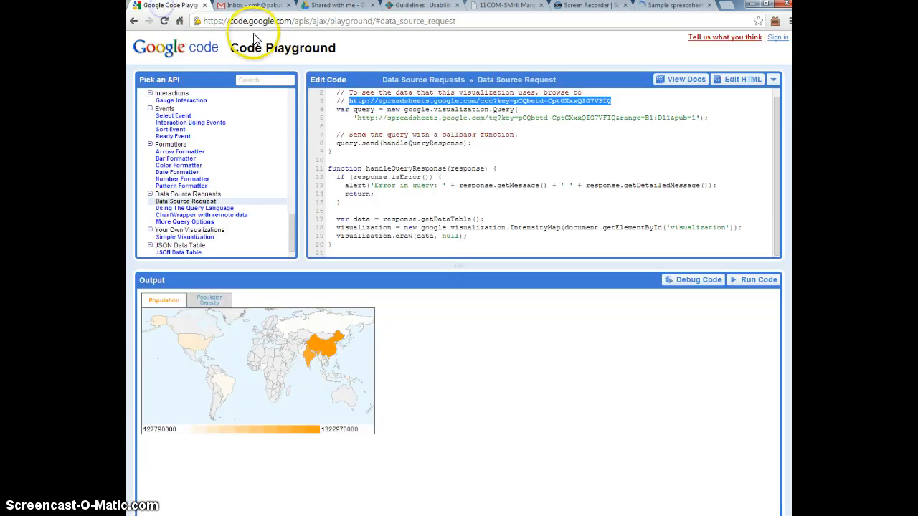
{"action": "mouse_move", "coordinate": [477, 154]}
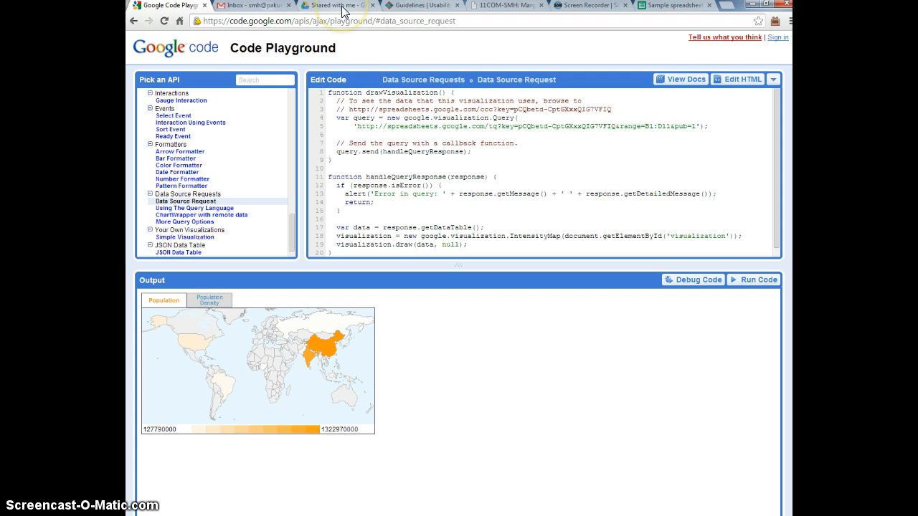
Create a new blank spreadsheet from Google Drive's Create menu
{"action": "left_click", "coordinate": [337, 6]}
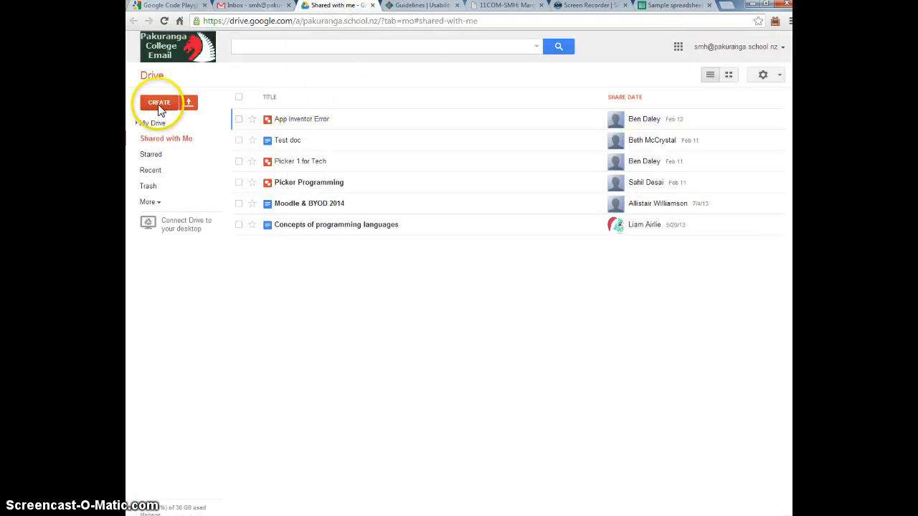
{"action": "left_click", "coordinate": [159, 102]}
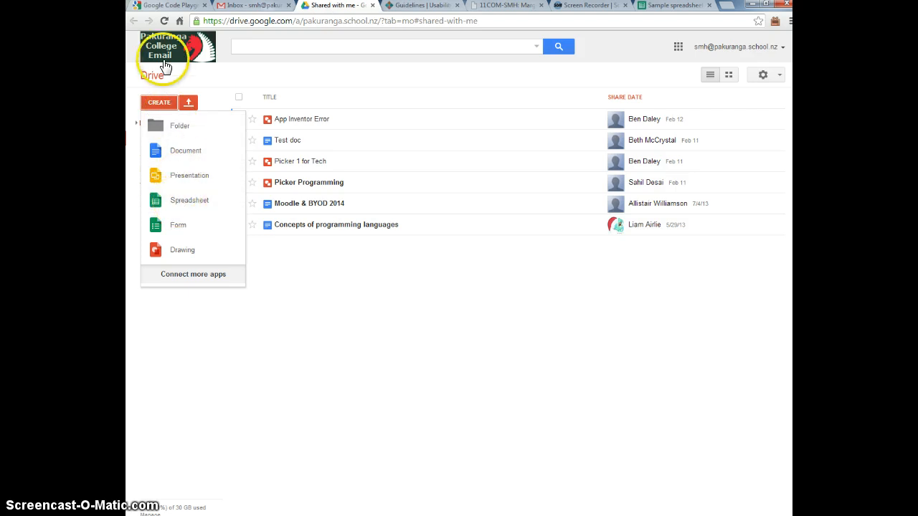
{"action": "mouse_move", "coordinate": [183, 207]}
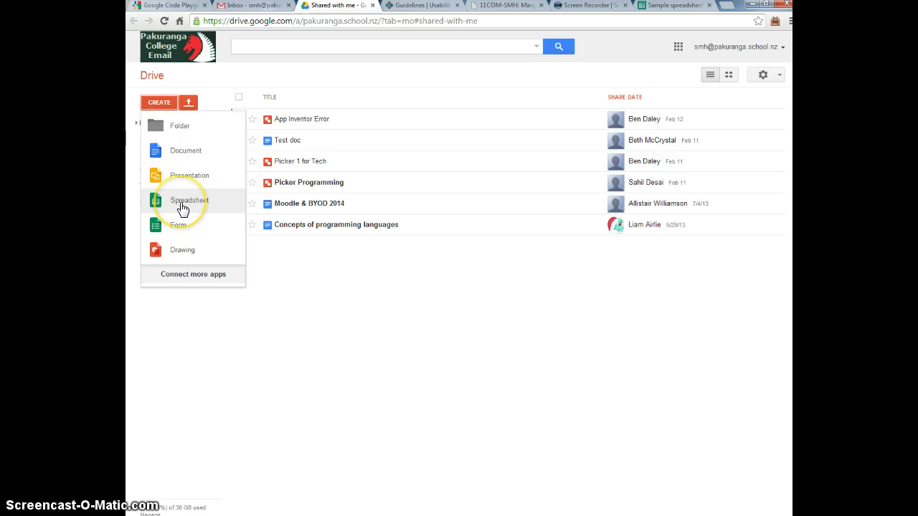
{"action": "left_click", "coordinate": [678, 47]}
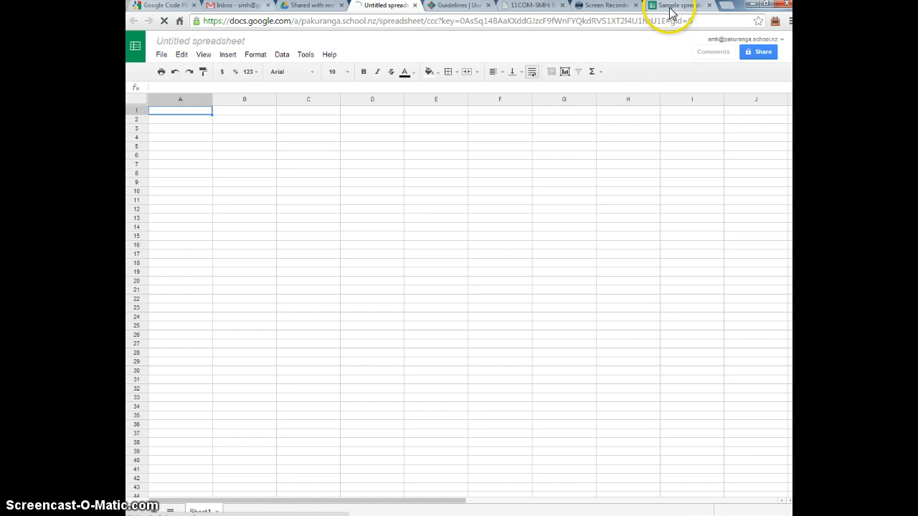
Copy the A1:D11 country population table from the sample sheet into the untitled spreadsheet
{"action": "left_click", "coordinate": [678, 6]}
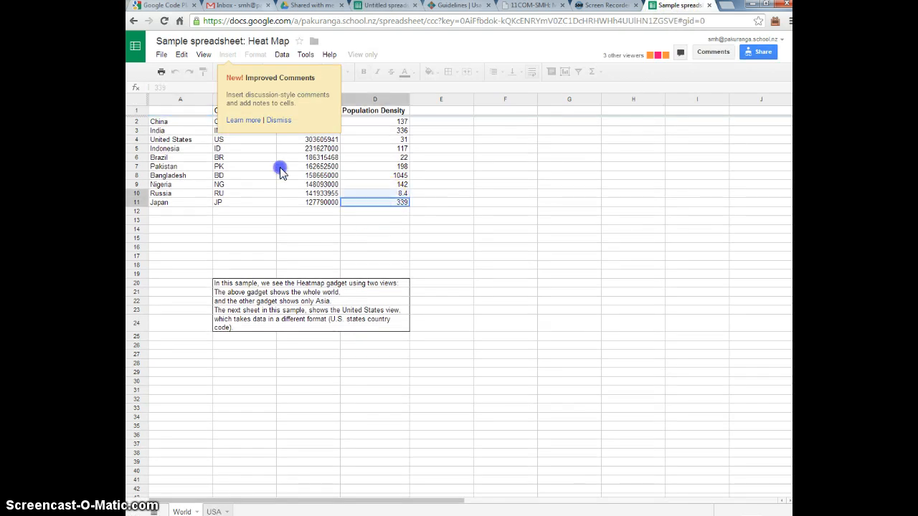
{"action": "left_click", "coordinate": [180, 110]}
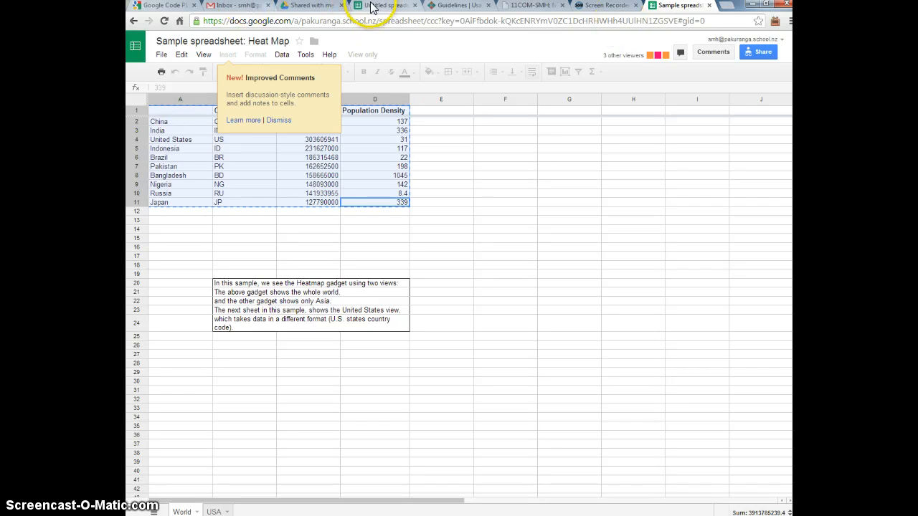
{"action": "left_click", "coordinate": [385, 5]}
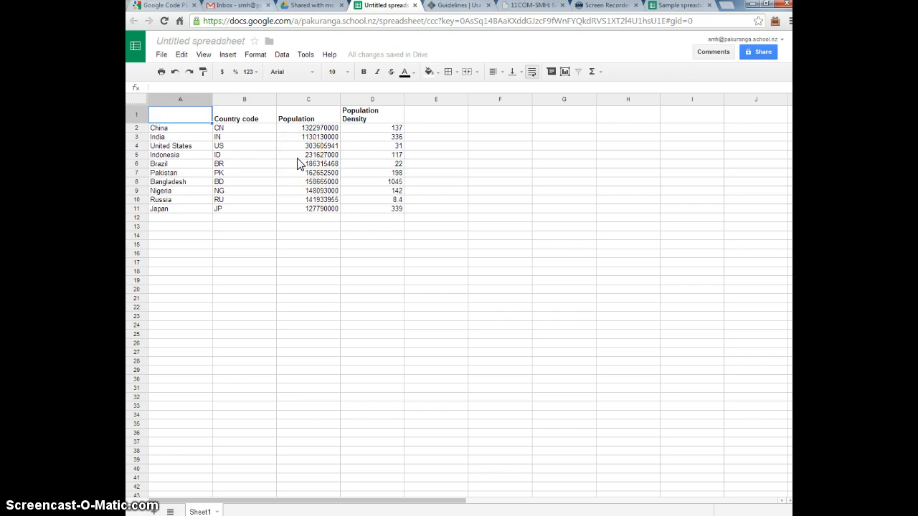
{"action": "mouse_move", "coordinate": [310, 19]}
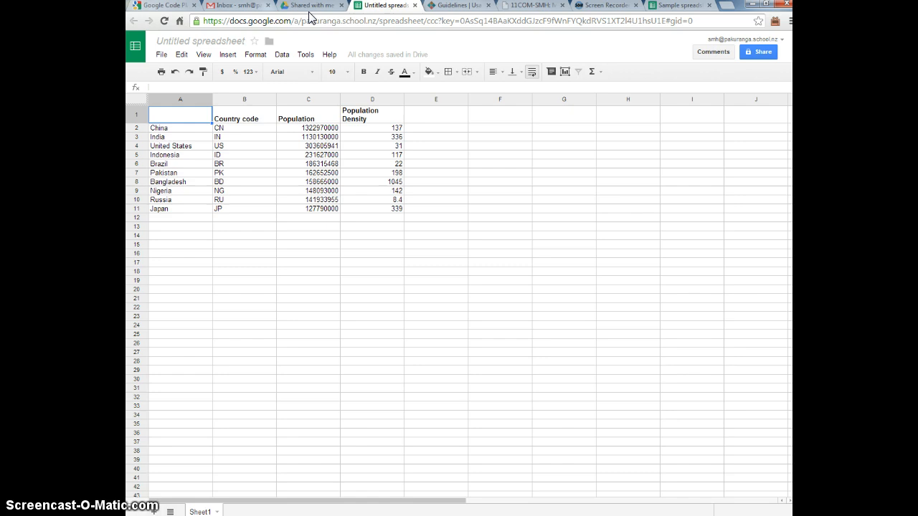
{"action": "left_click", "coordinate": [310, 5]}
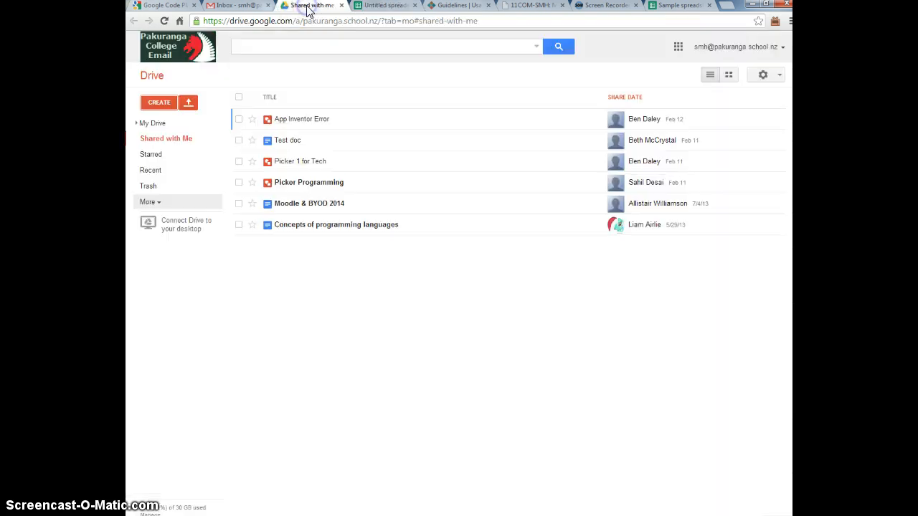
{"action": "left_click", "coordinate": [161, 6]}
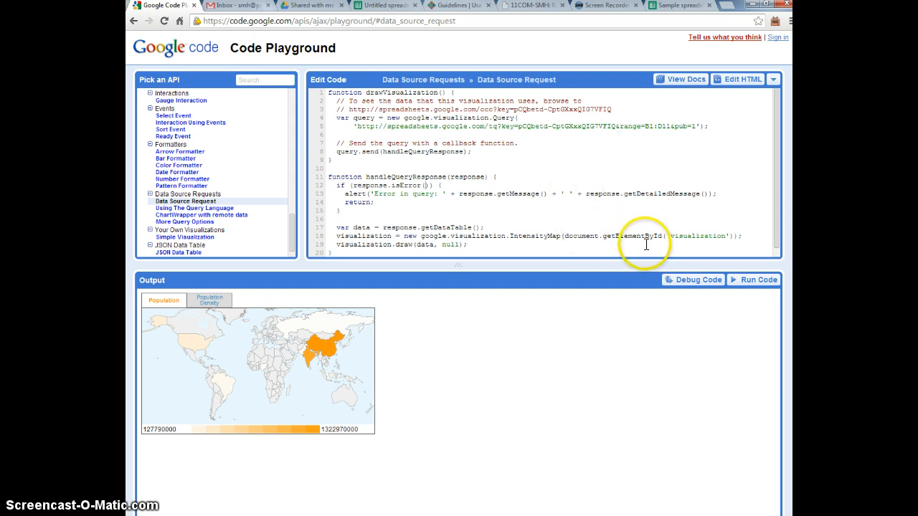
Select IntensityMap in the code, check the sample sheet, then bring back the untitled copy
{"action": "double_click", "coordinate": [535, 236]}
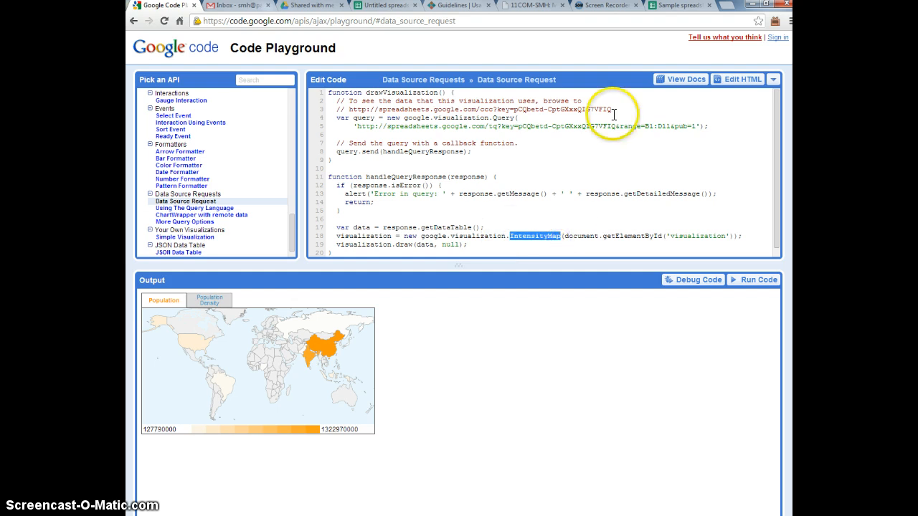
{"action": "left_click", "coordinate": [678, 5]}
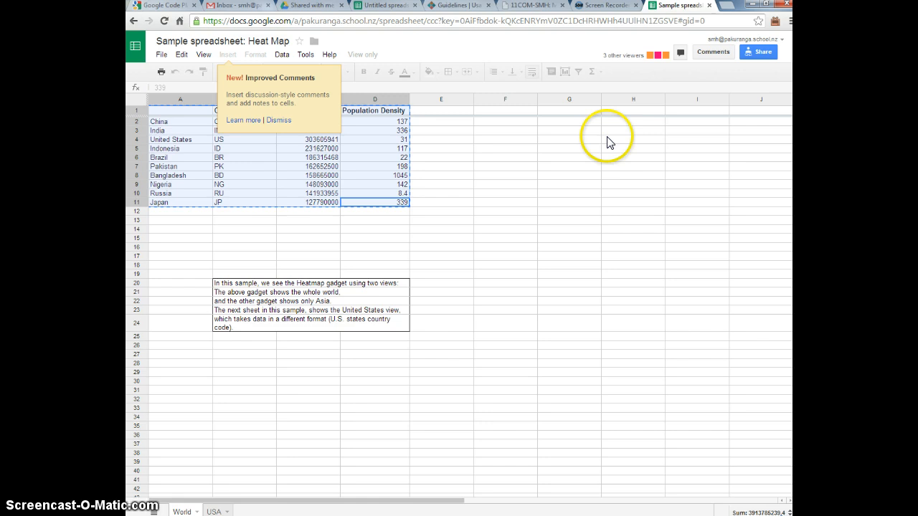
{"action": "mouse_move", "coordinate": [233, 57]}
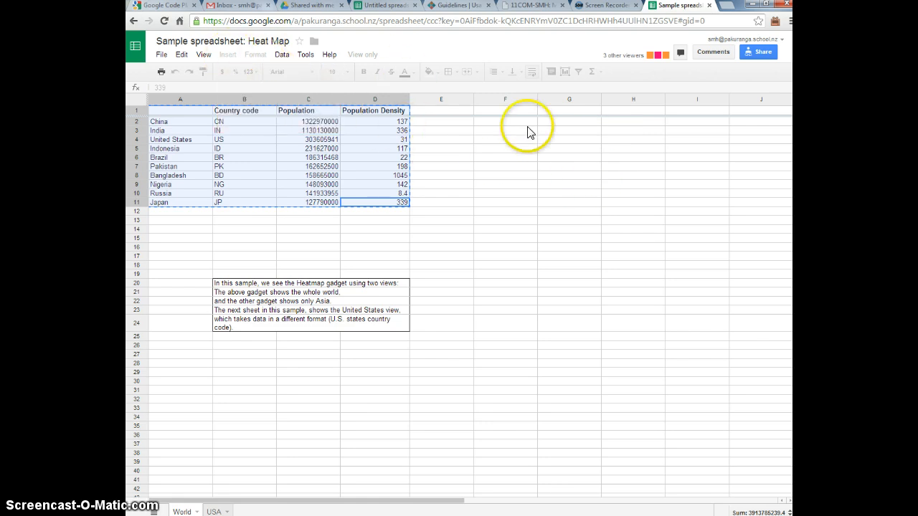
{"action": "mouse_move", "coordinate": [228, 45]}
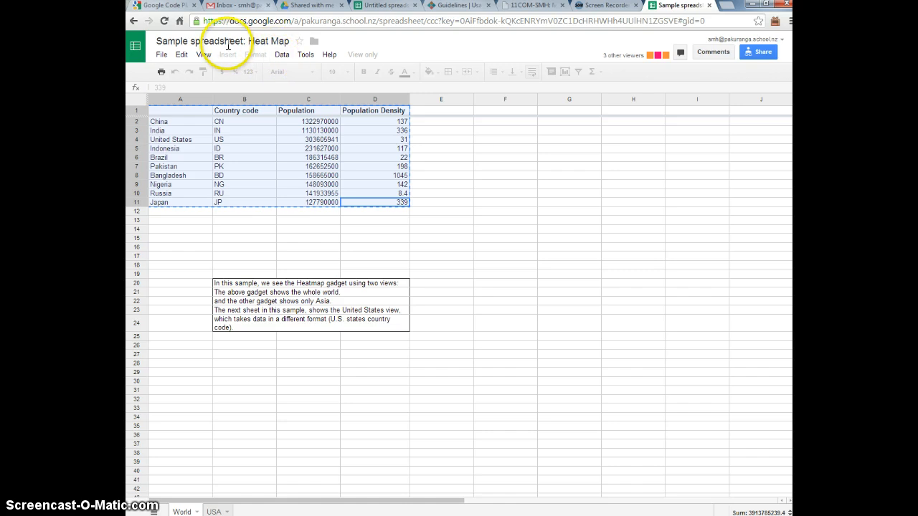
{"action": "left_click", "coordinate": [384, 6]}
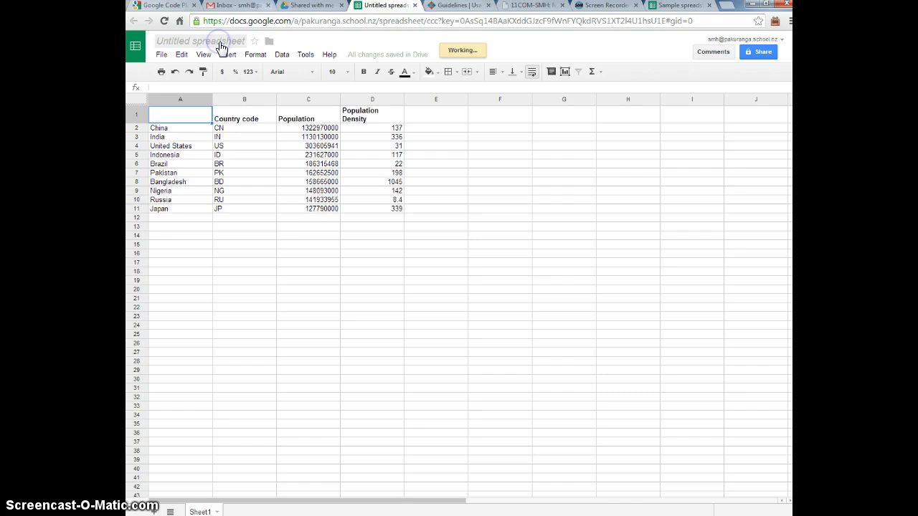
Rename the untitled population spreadsheet to 'Test spreadsheet'
{"action": "left_click", "coordinate": [201, 41]}
{"action": "type", "text": "Test spreadshee"}
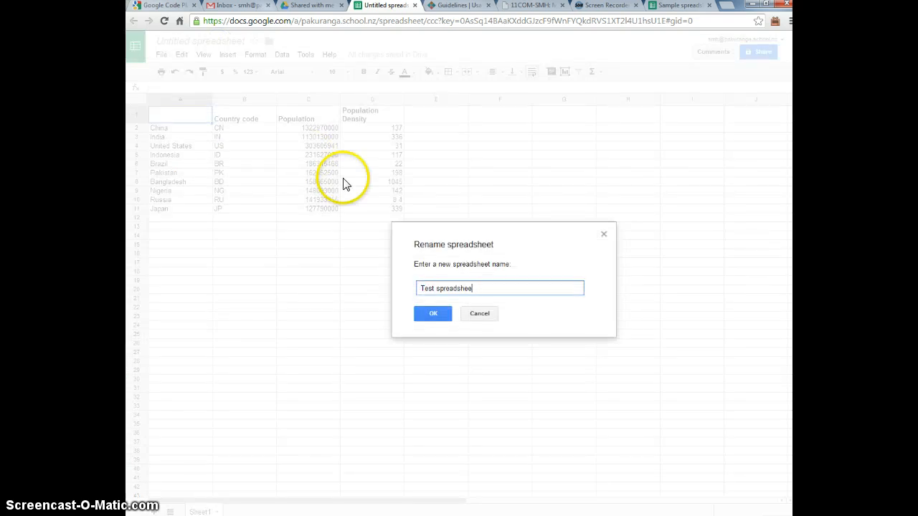
{"action": "left_click", "coordinate": [433, 314]}
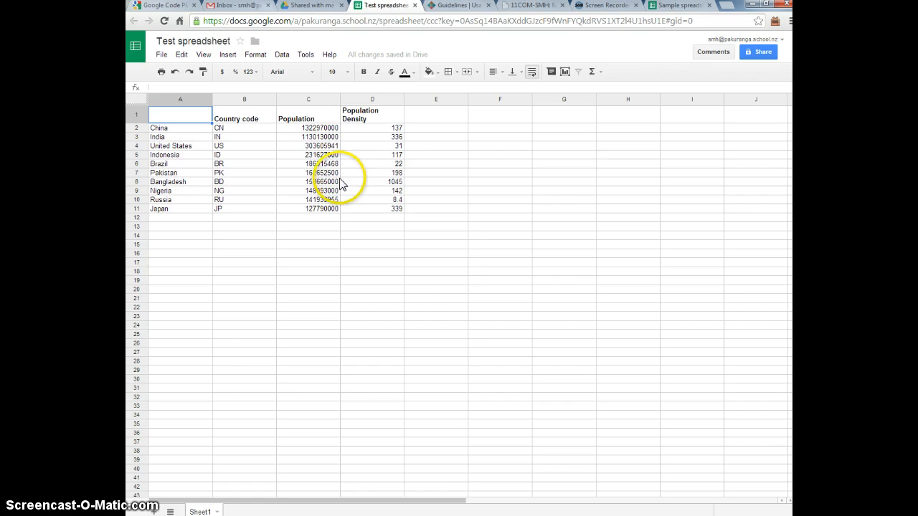
{"action": "mouse_move", "coordinate": [759, 51]}
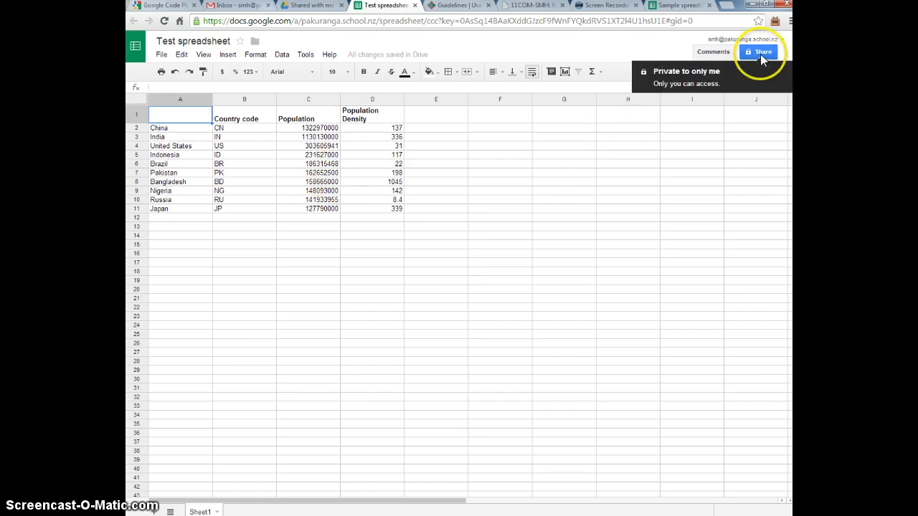
Set Test spreadsheet's visibility to 'Public on the web' and return to Code Playground
{"action": "left_click", "coordinate": [762, 52]}
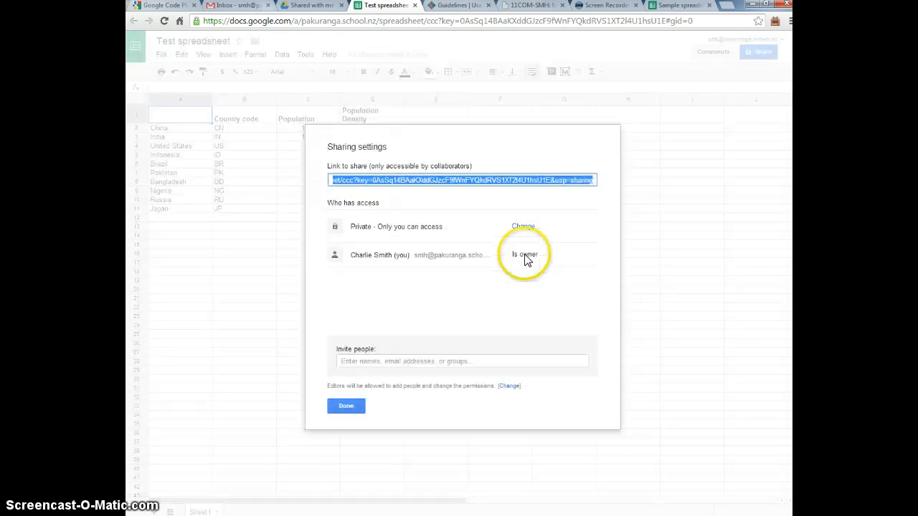
{"action": "mouse_move", "coordinate": [467, 276]}
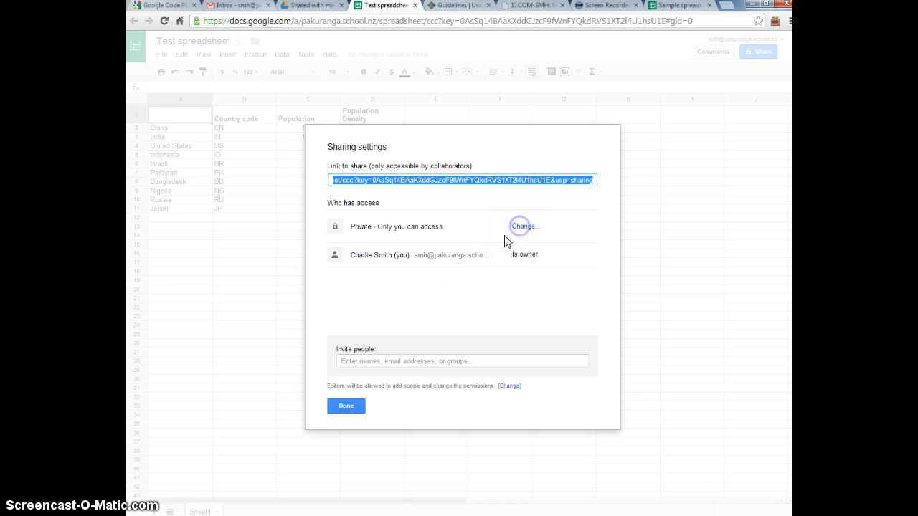
{"action": "left_click", "coordinate": [523, 226]}
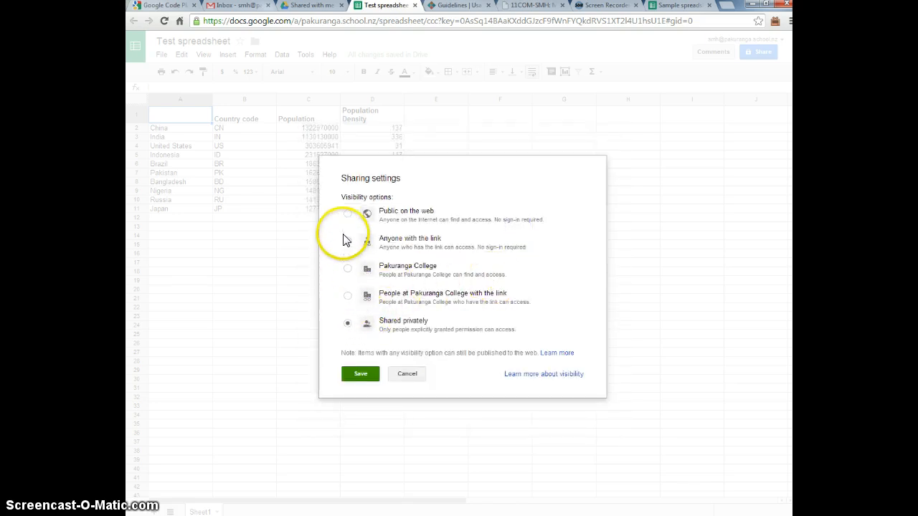
{"action": "left_click", "coordinate": [348, 213]}
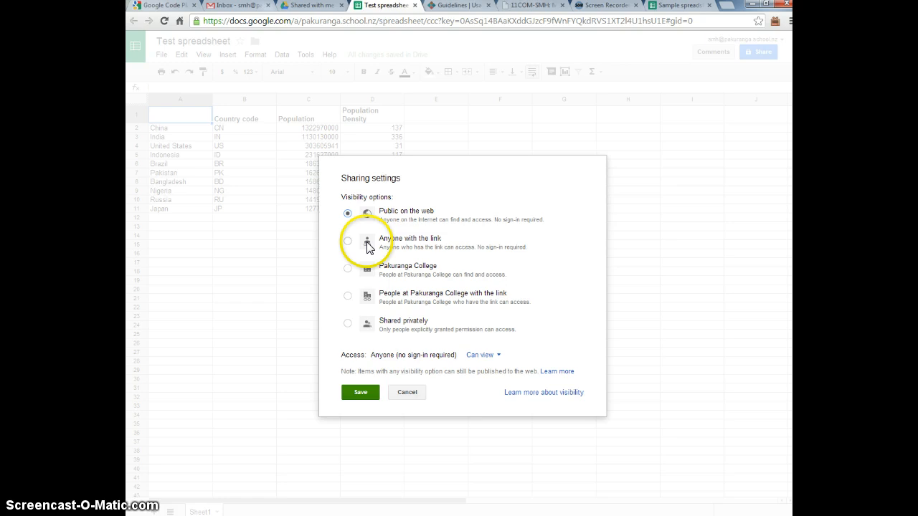
{"action": "left_click", "coordinate": [348, 214]}
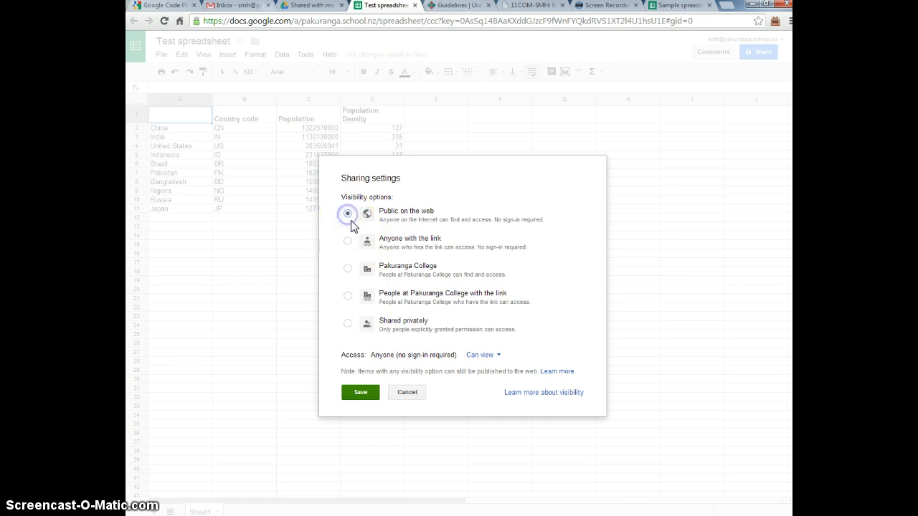
{"action": "left_click", "coordinate": [360, 392]}
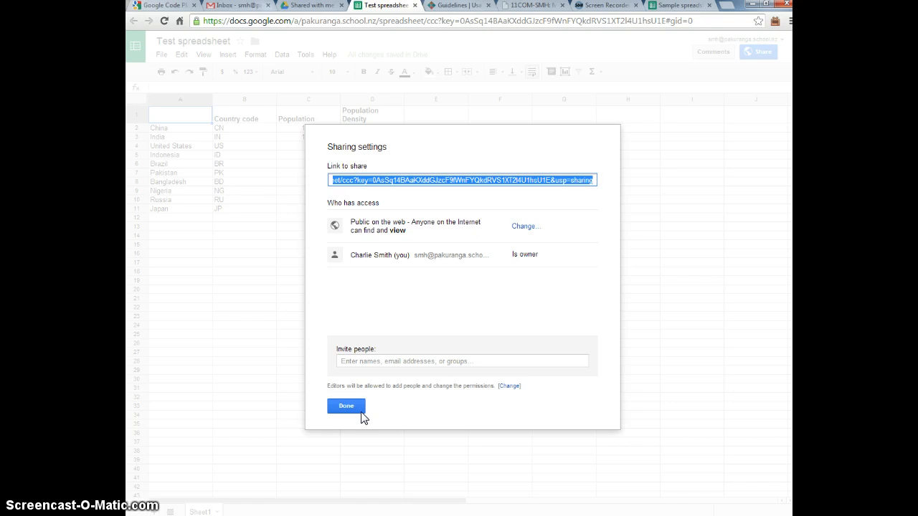
{"action": "mouse_move", "coordinate": [578, 298]}
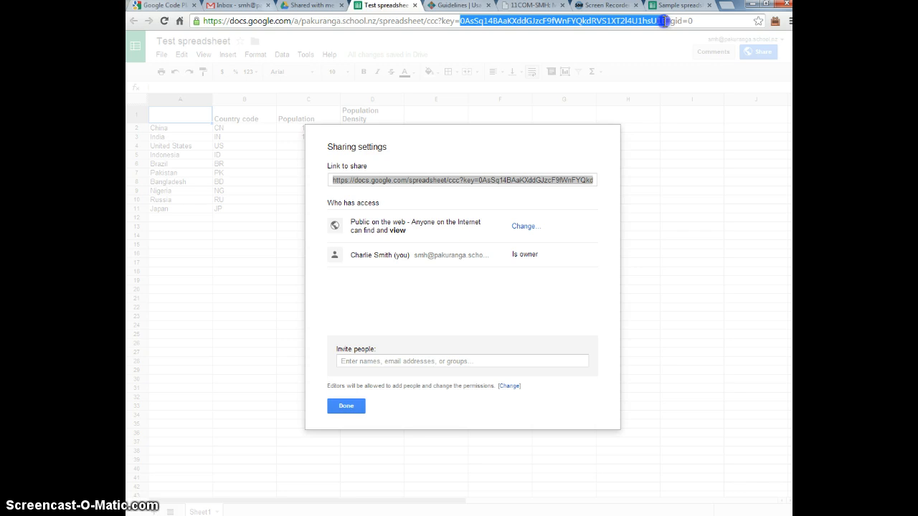
{"action": "left_click", "coordinate": [161, 6]}
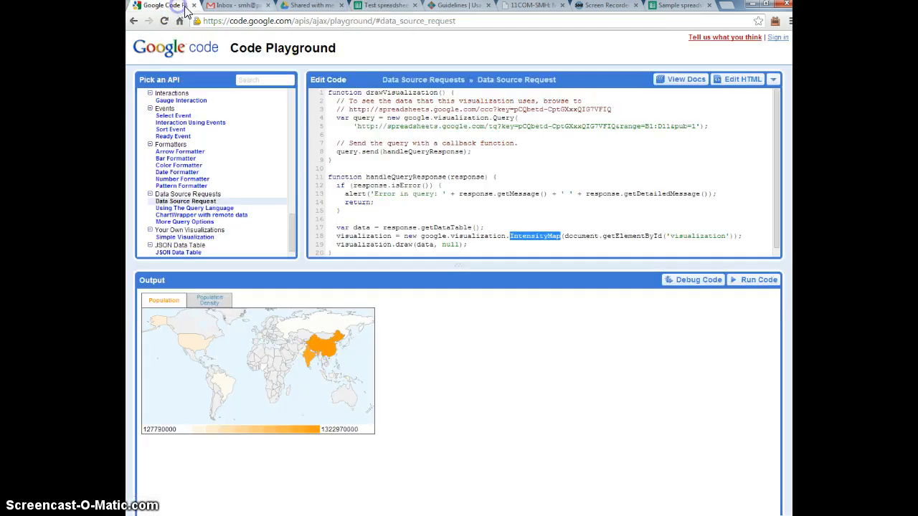